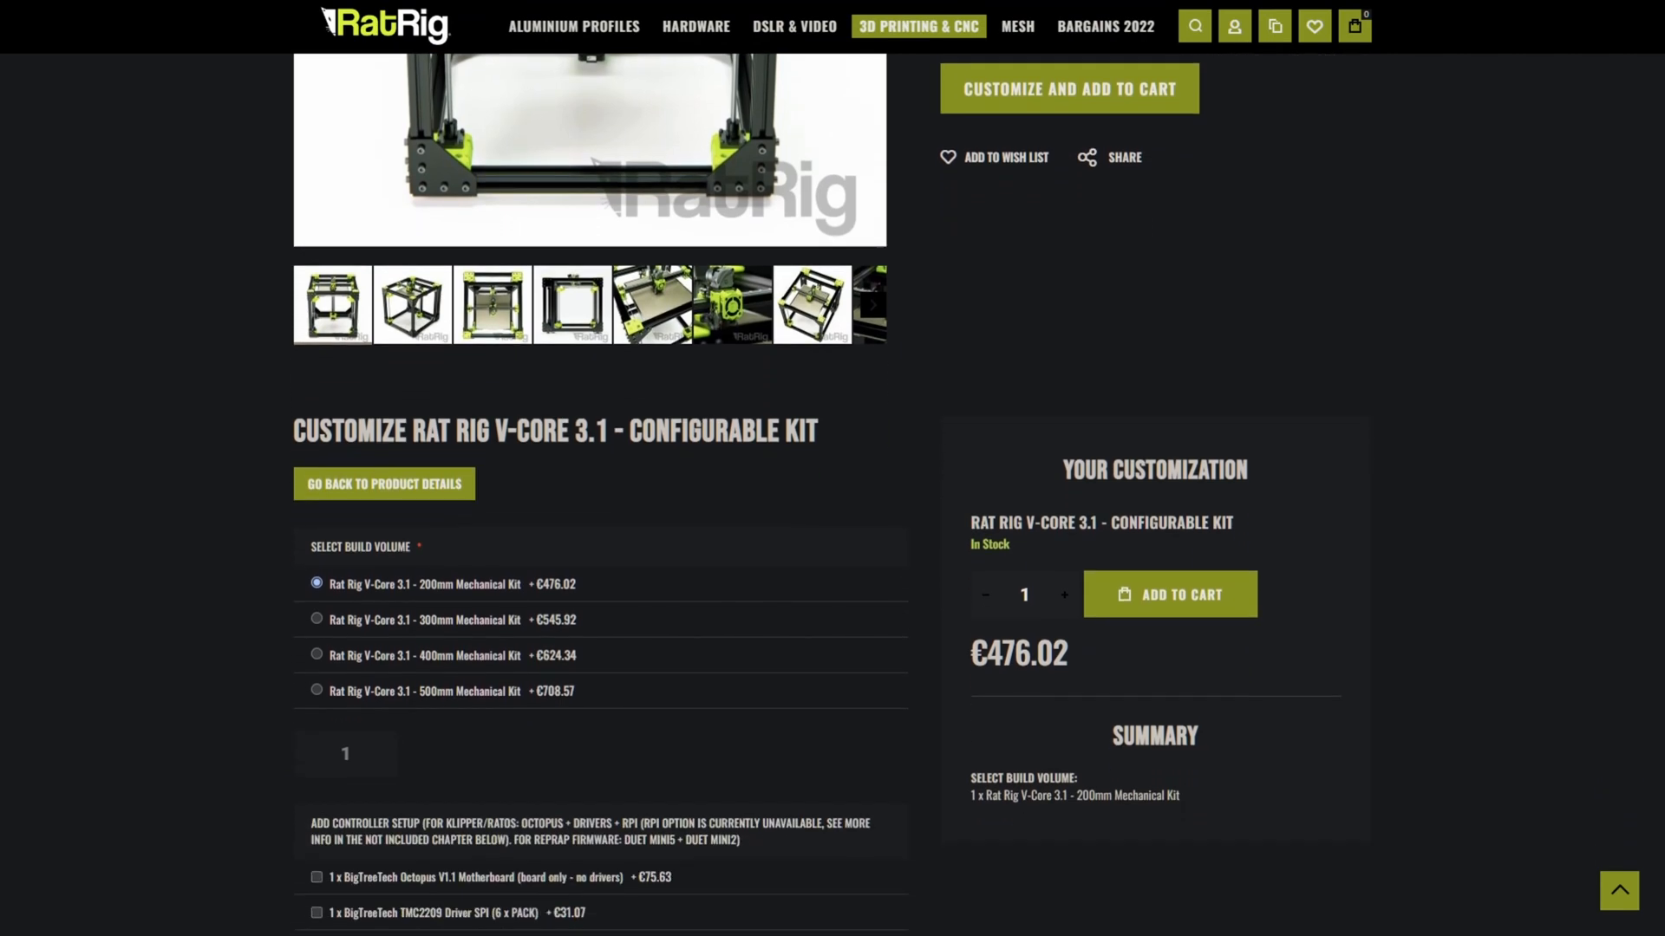
scroll(down, 3)
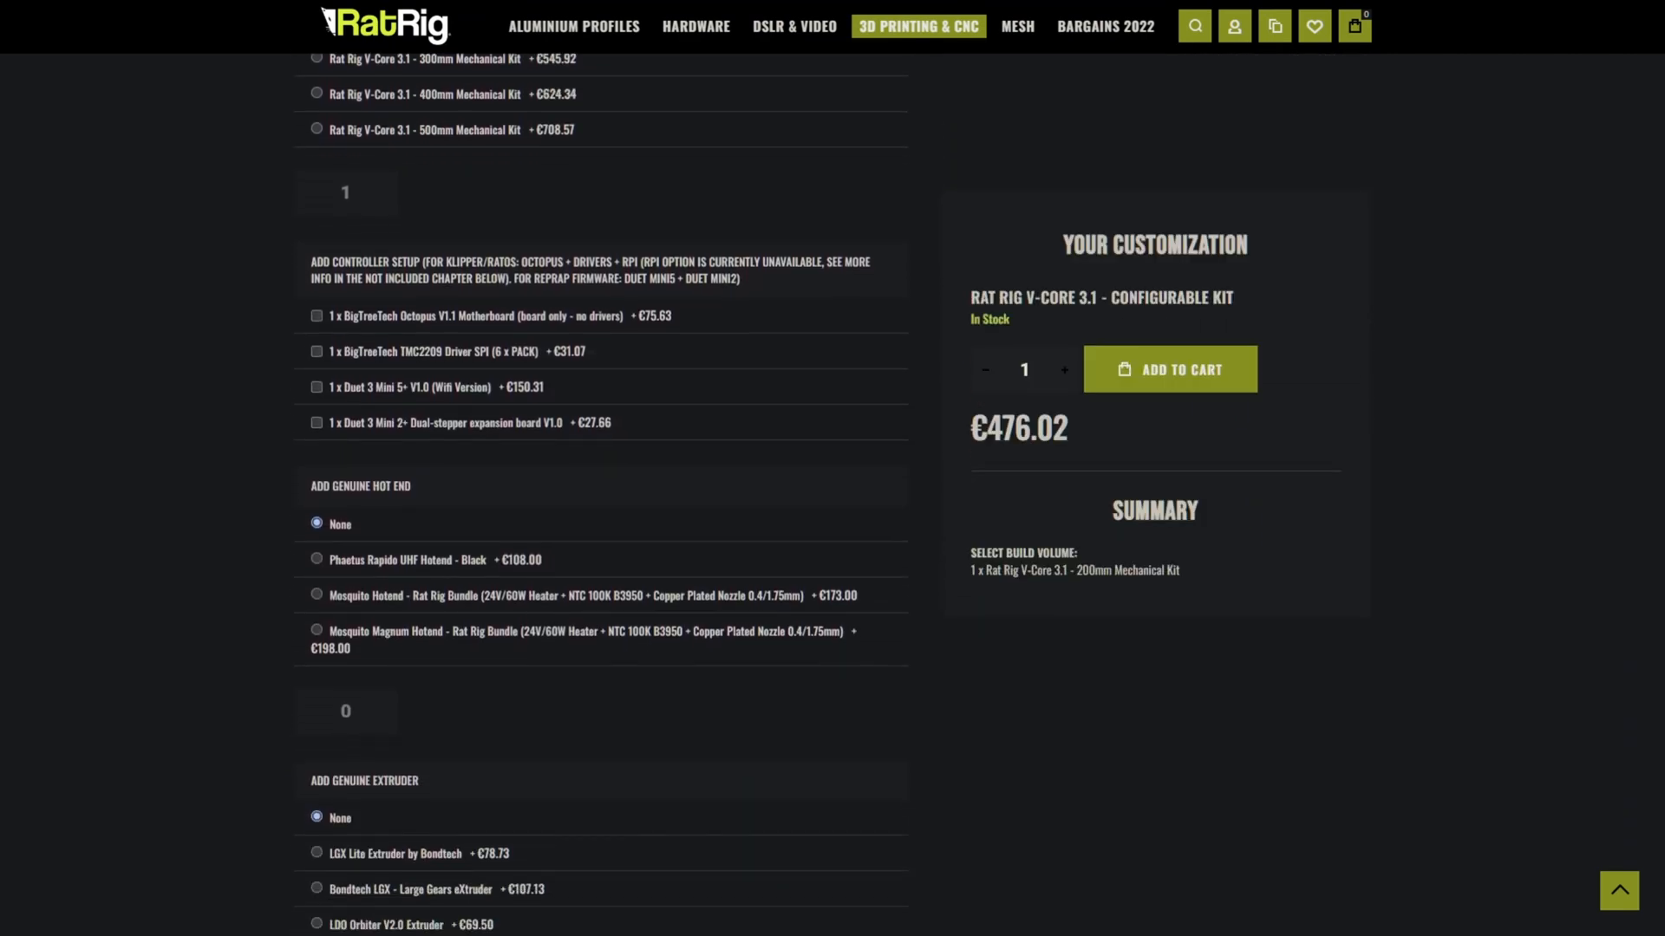
scroll(down, 3)
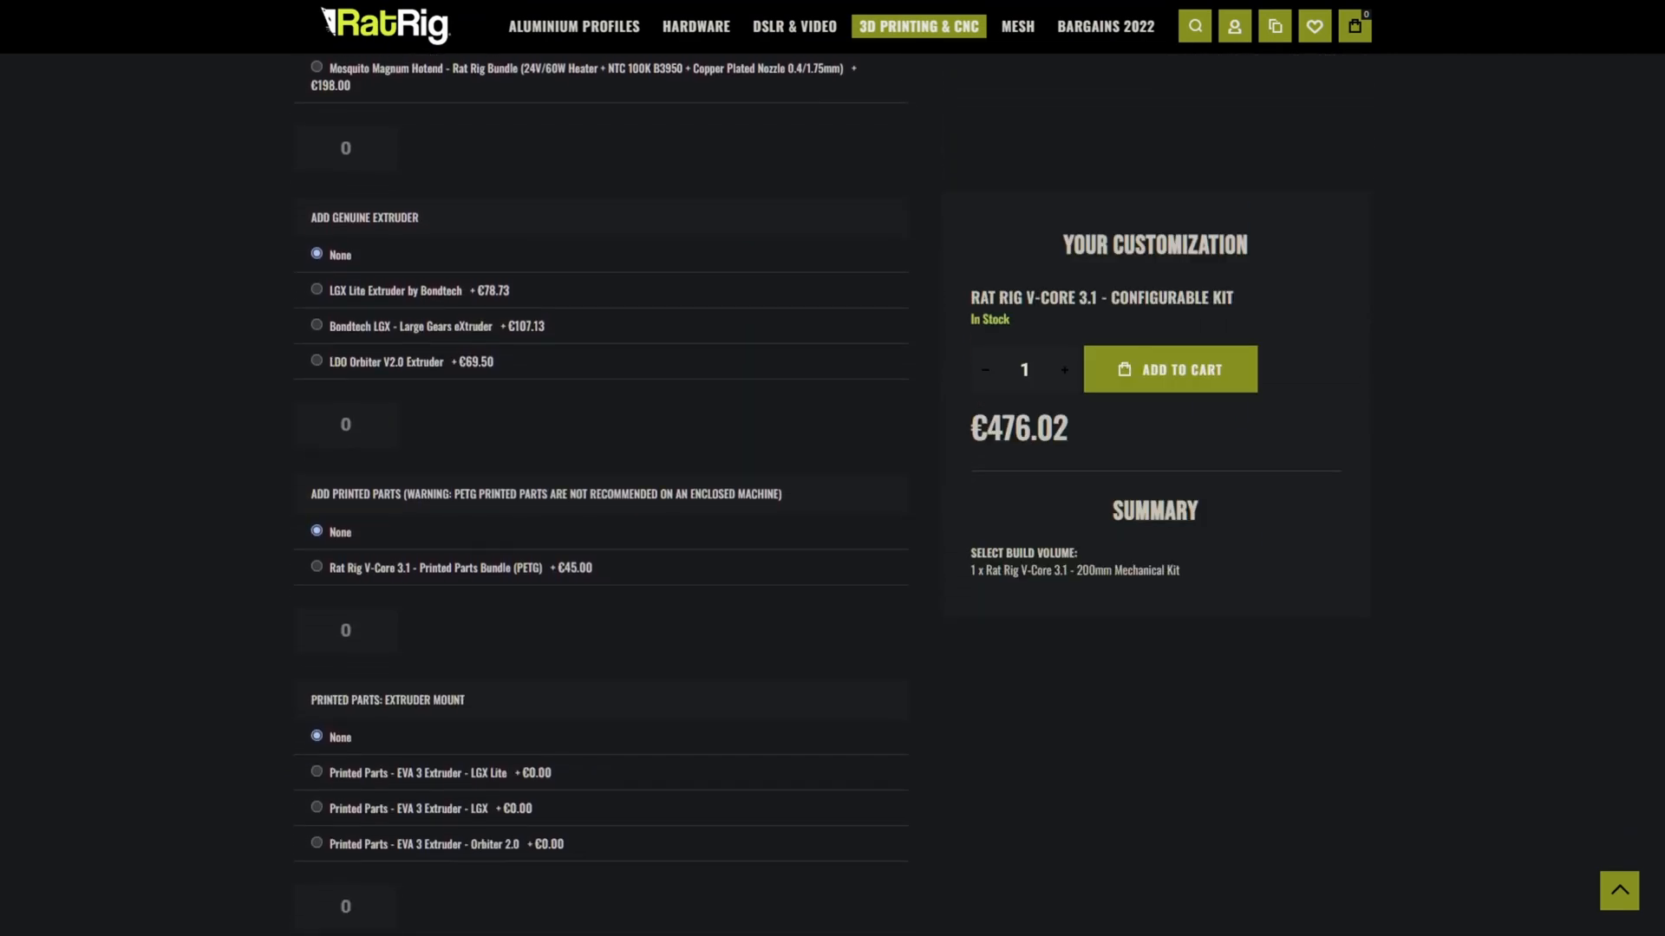
scroll(down, 3)
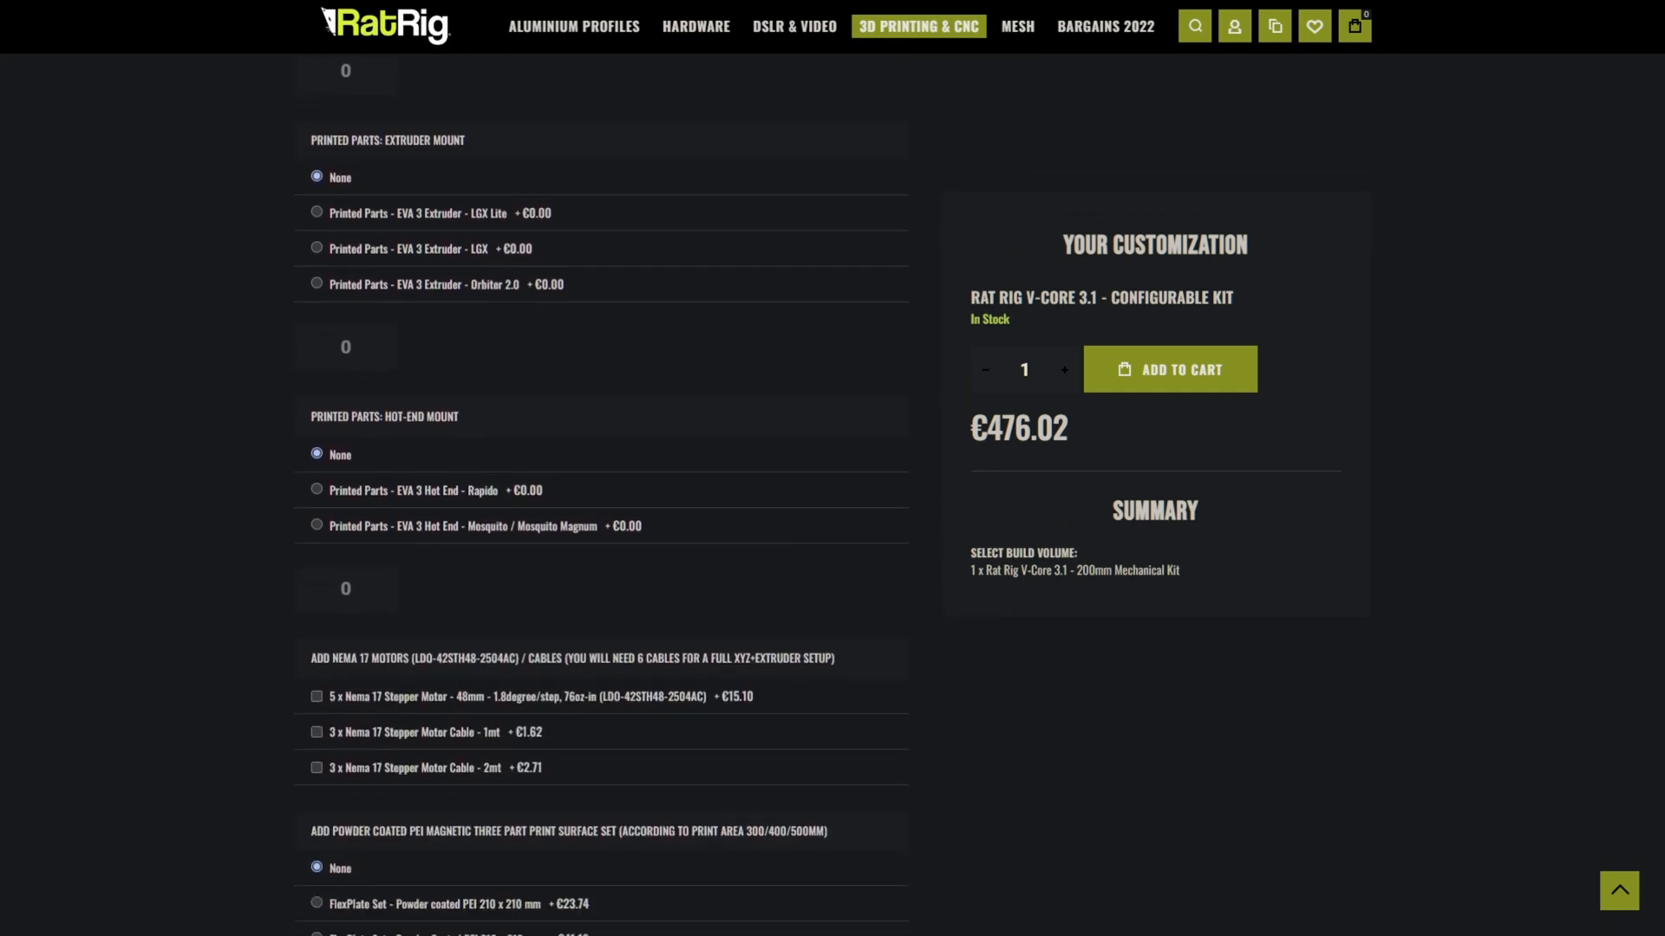
scroll(down, 3)
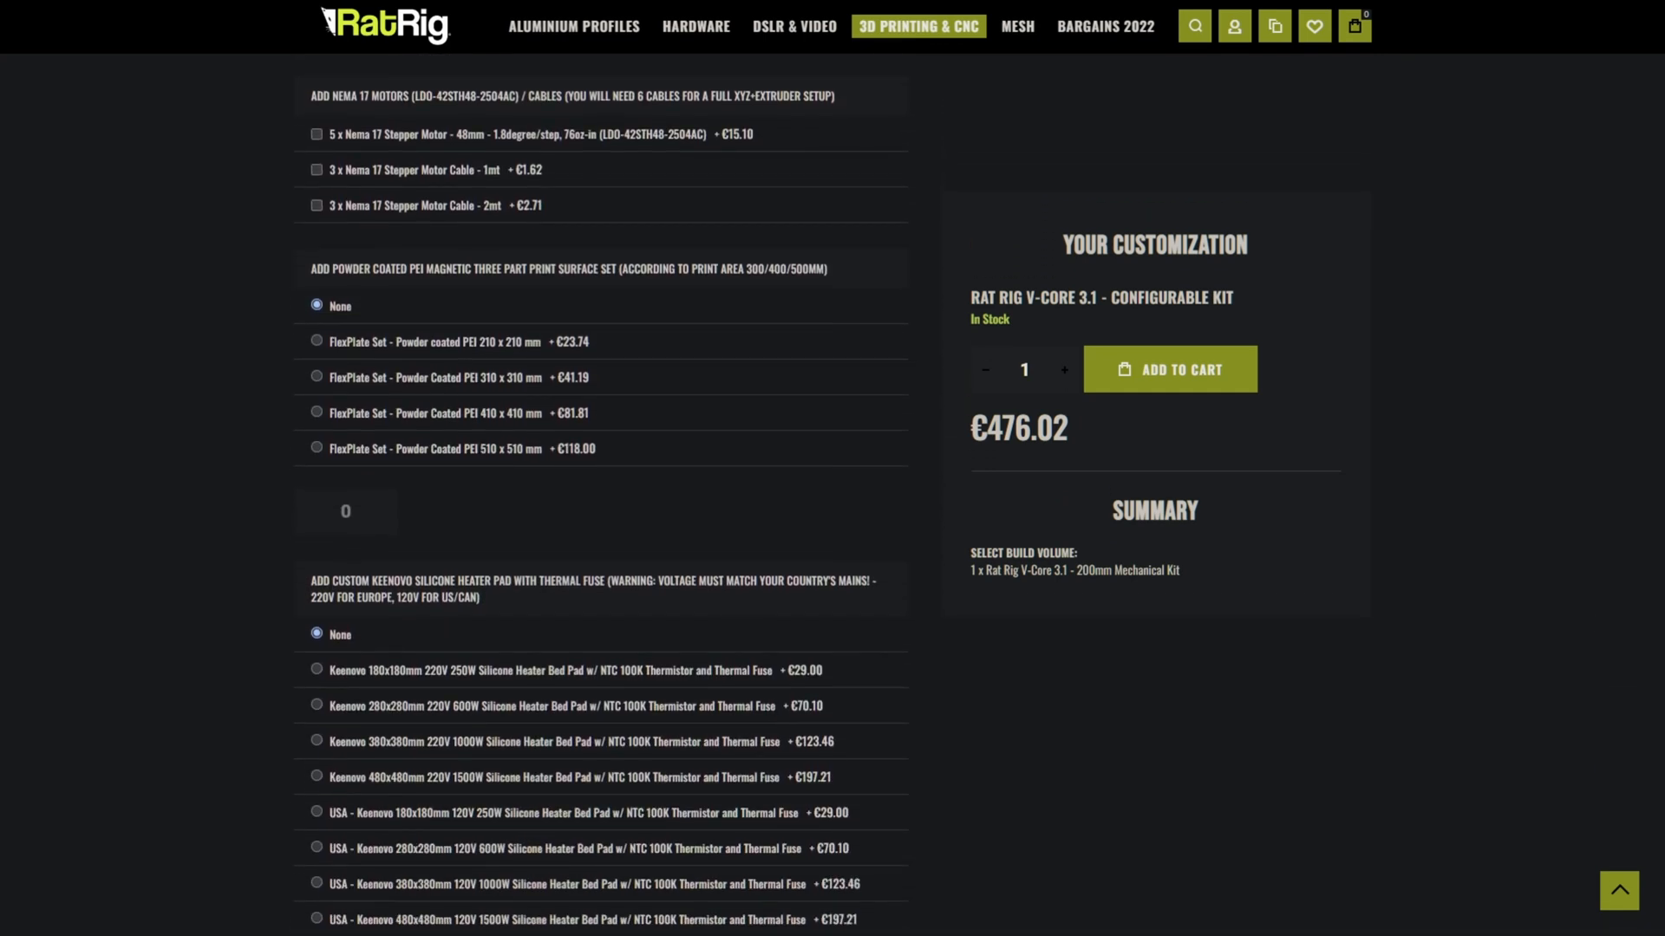
scroll(down, 3)
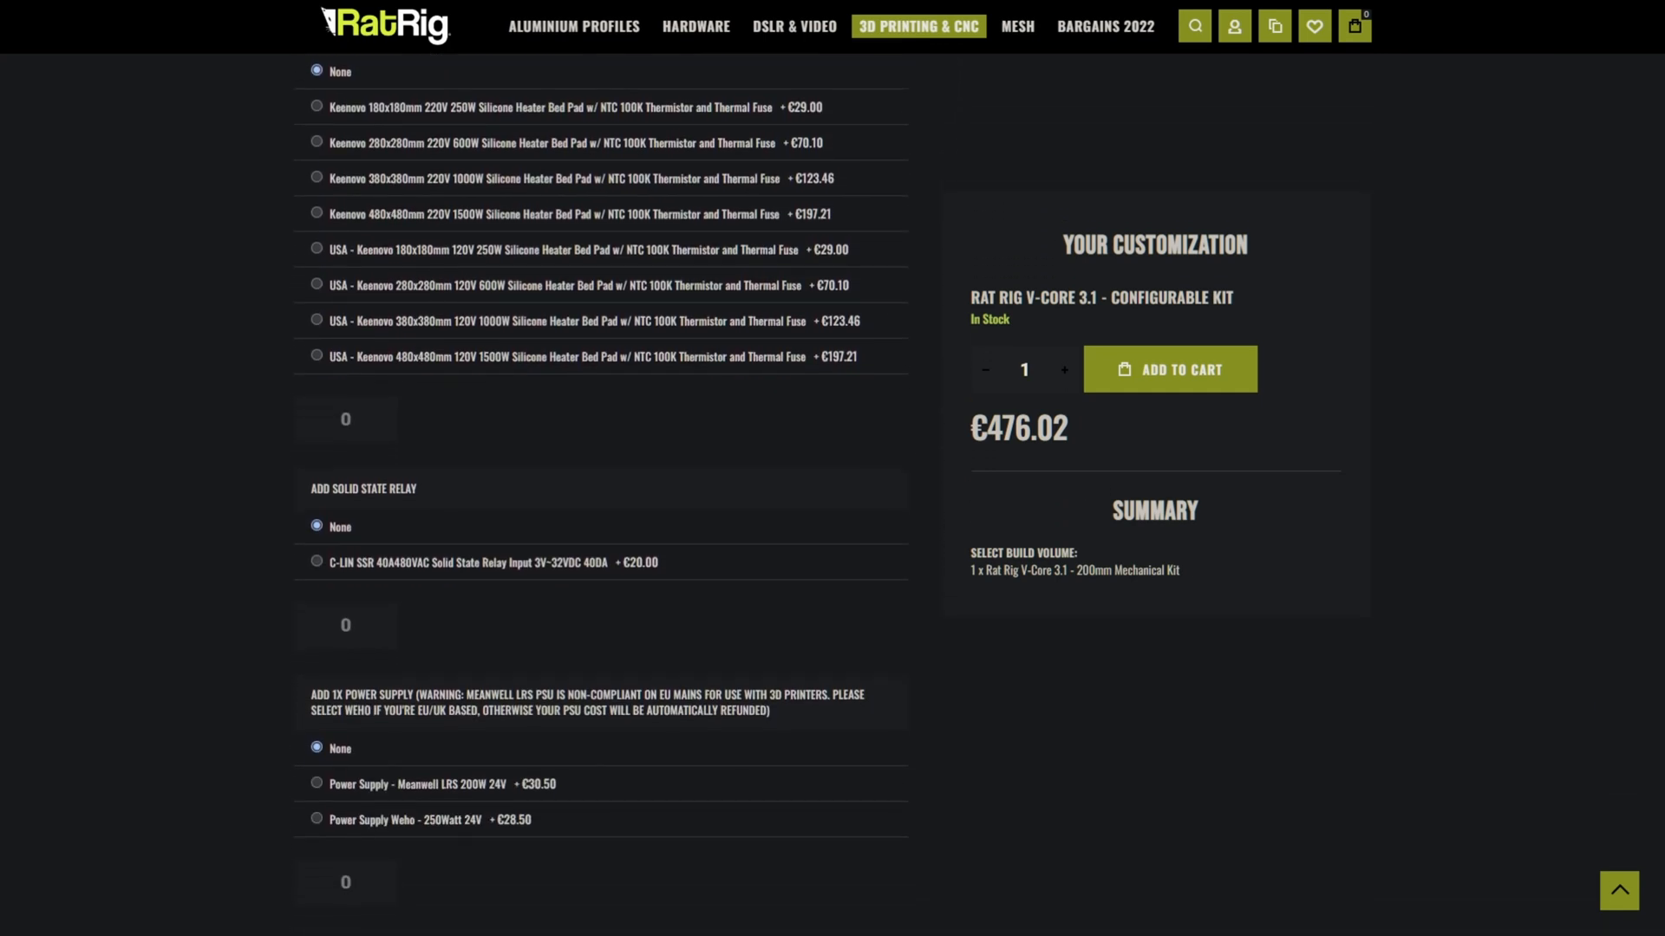
scroll(down, 3)
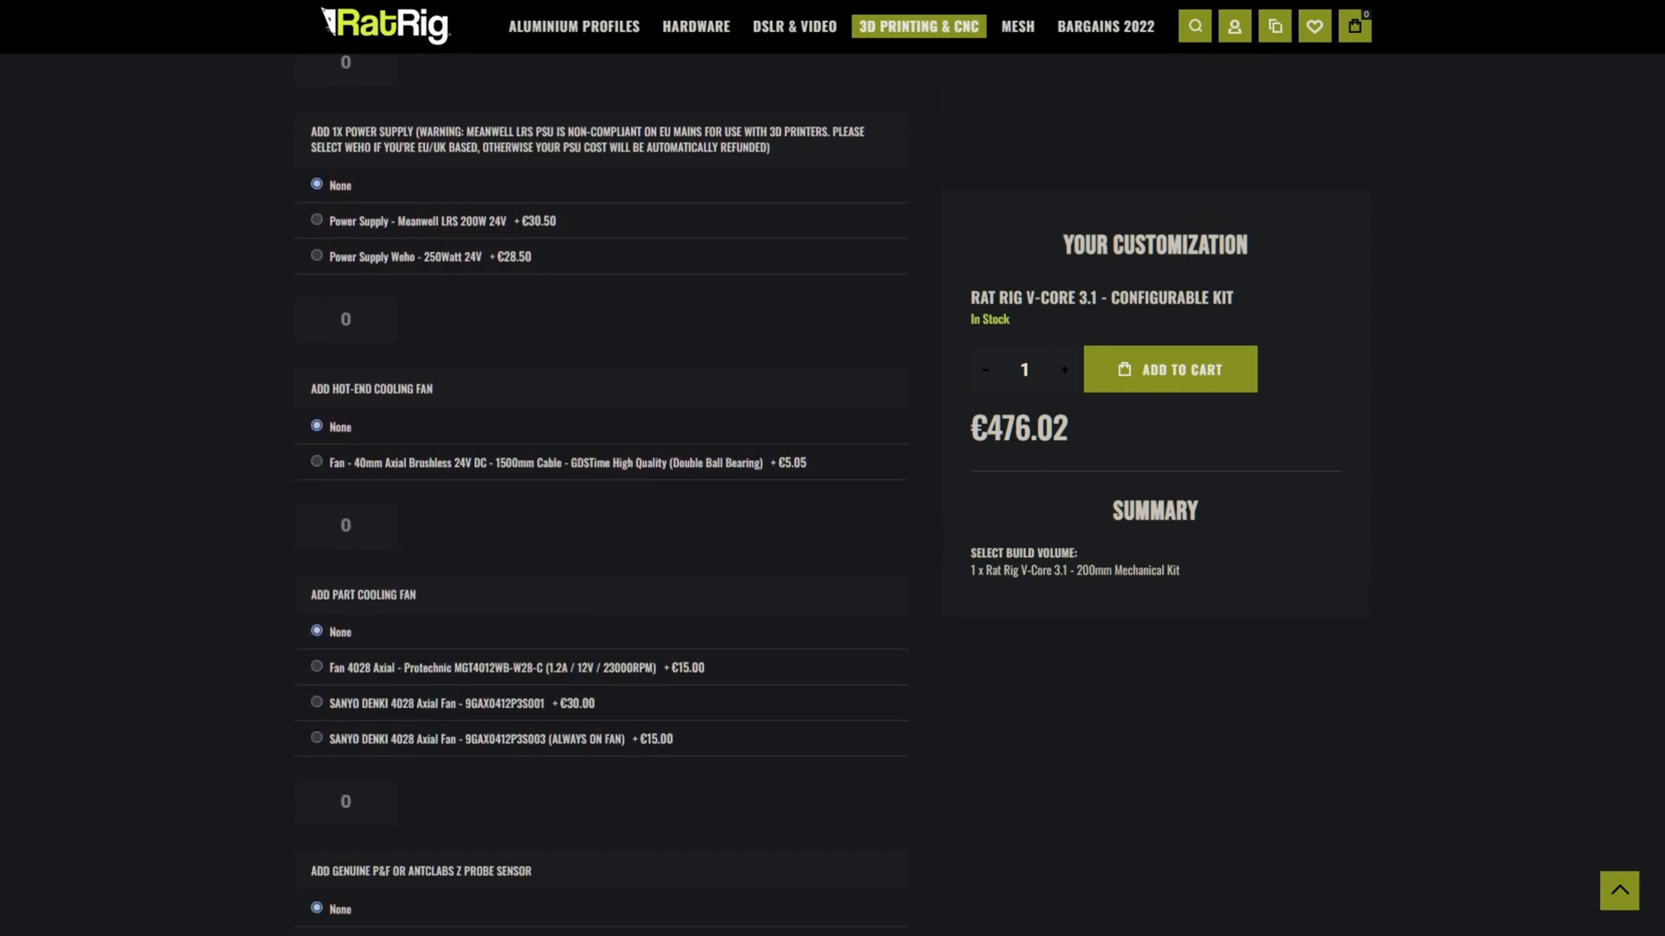
scroll(down, 3)
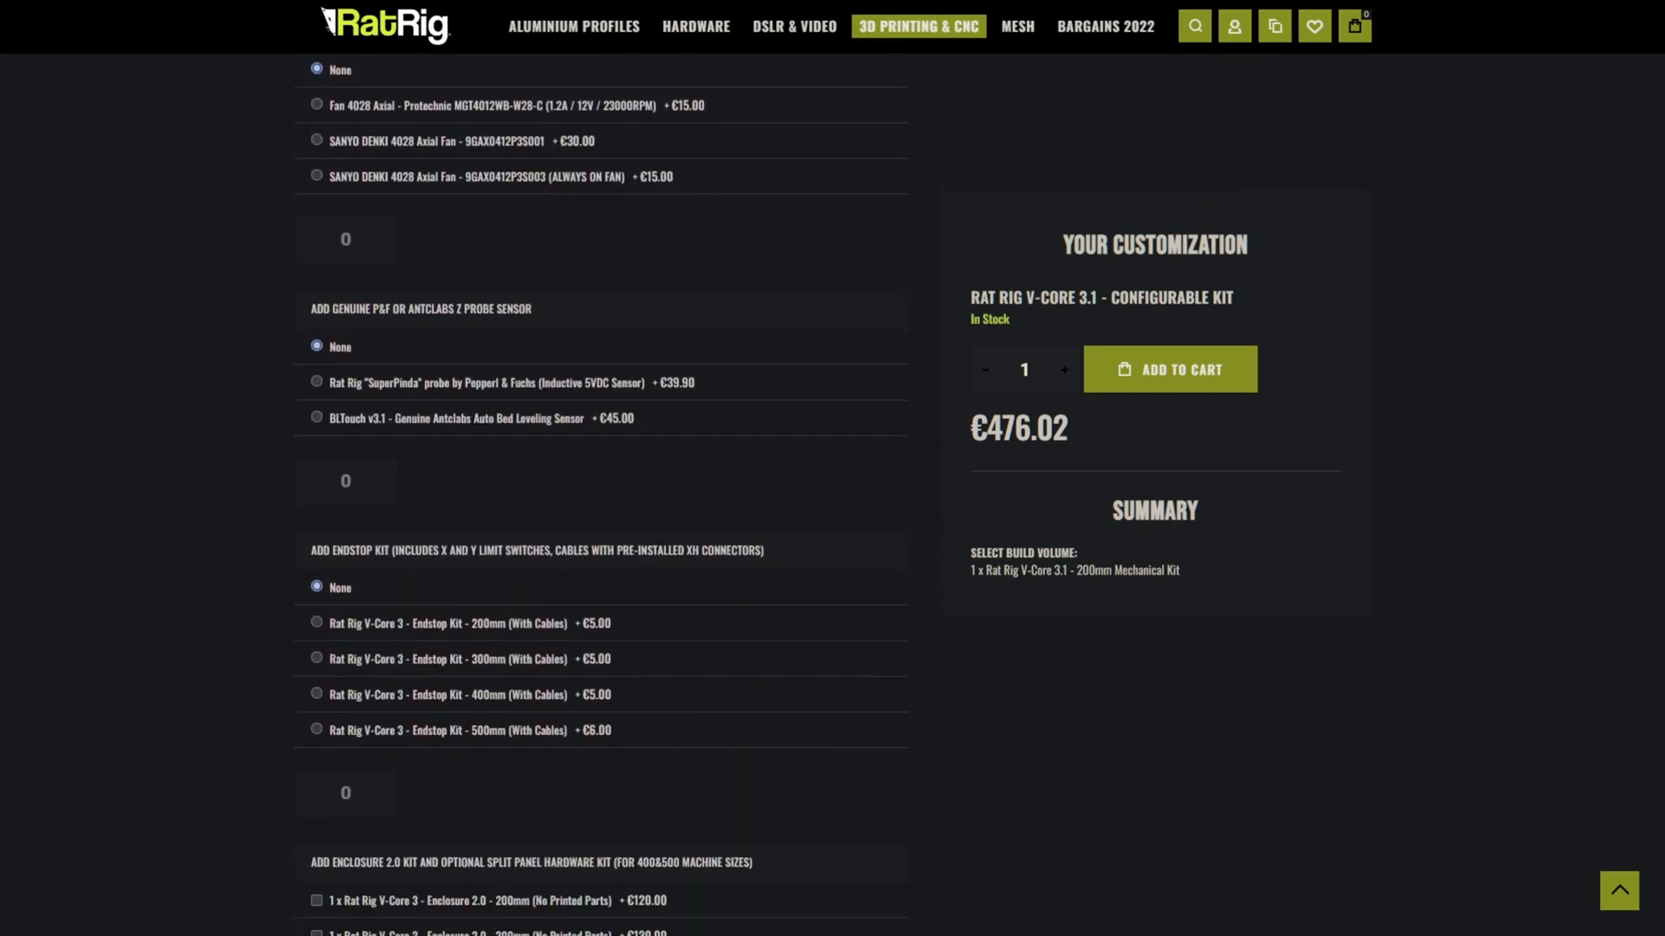